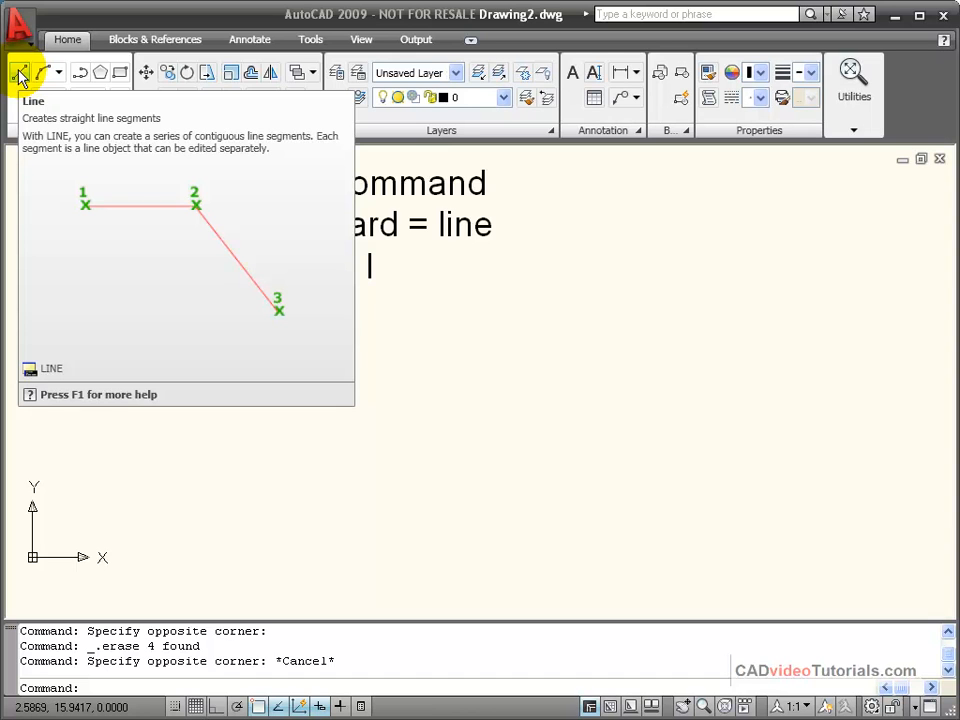
mouse_move(536, 212)
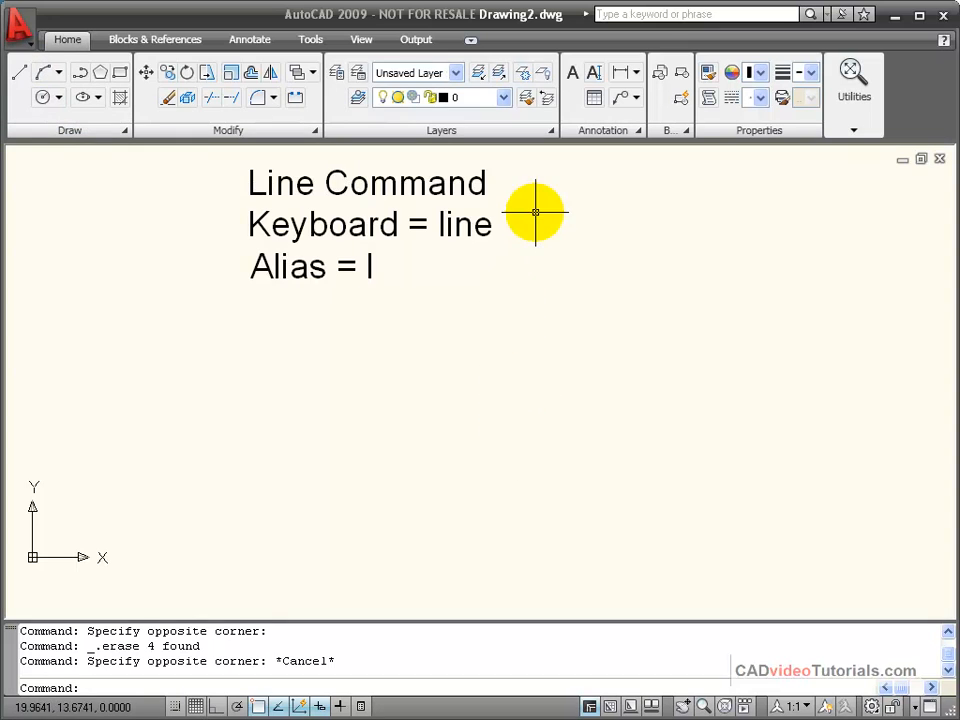
mouse_move(566, 332)
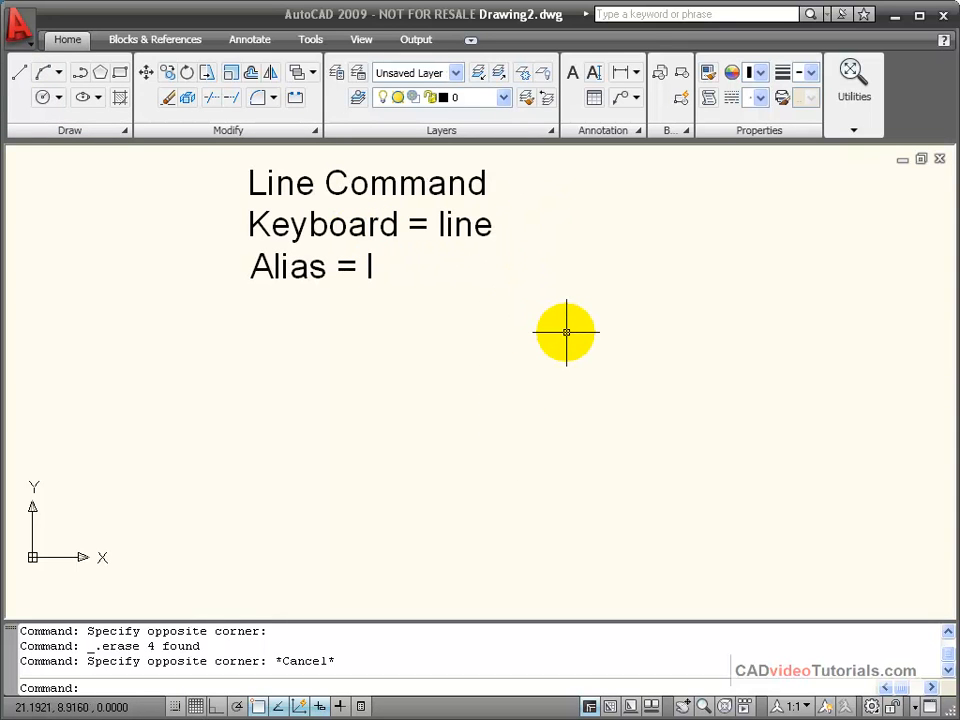
mouse_move(532, 392)
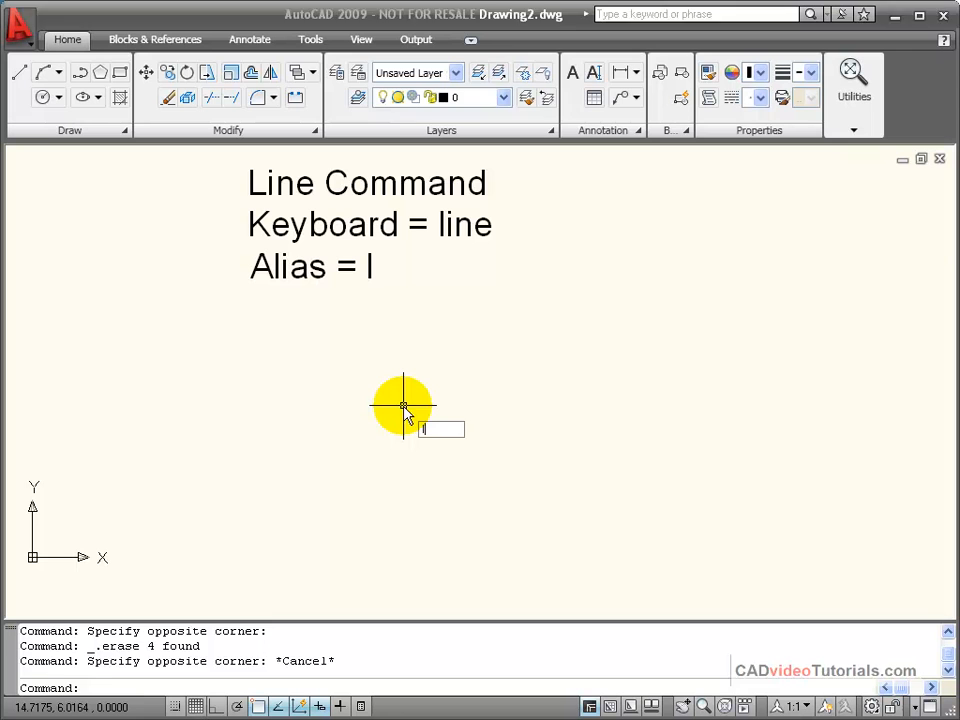
- Start the LINE command with the 'l' alias so it asks for a first point
type("l")
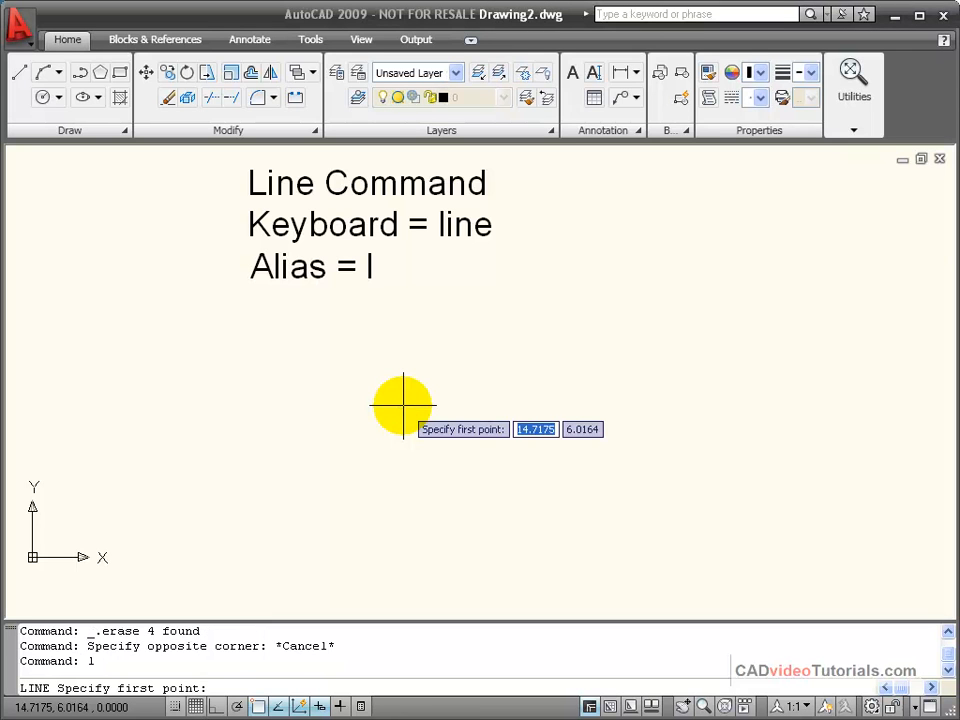
mouse_move(184, 384)
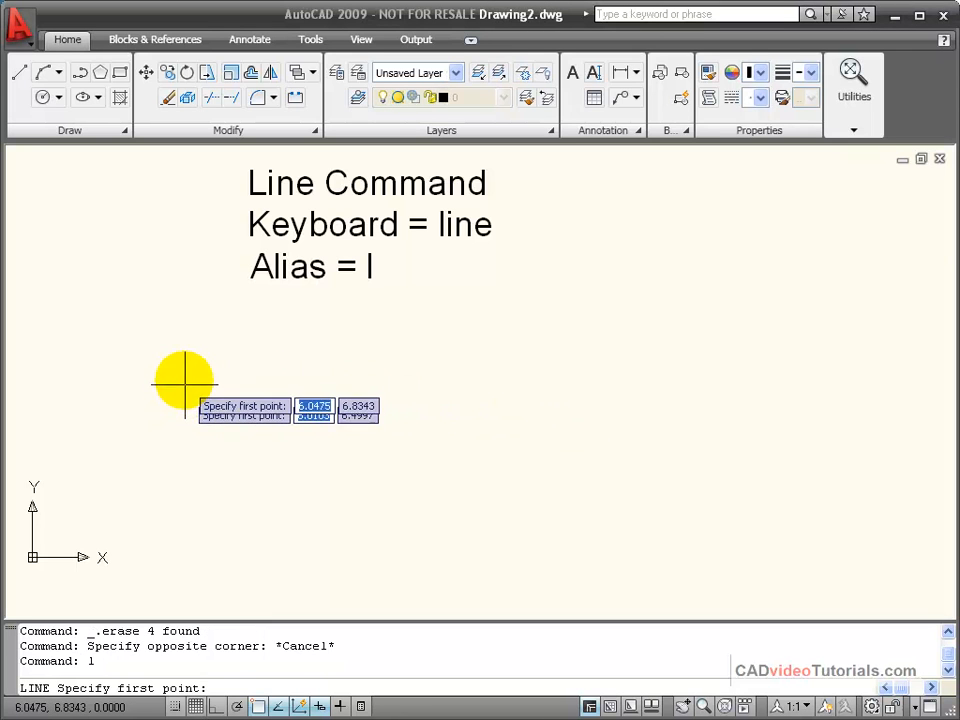
mouse_move(178, 412)
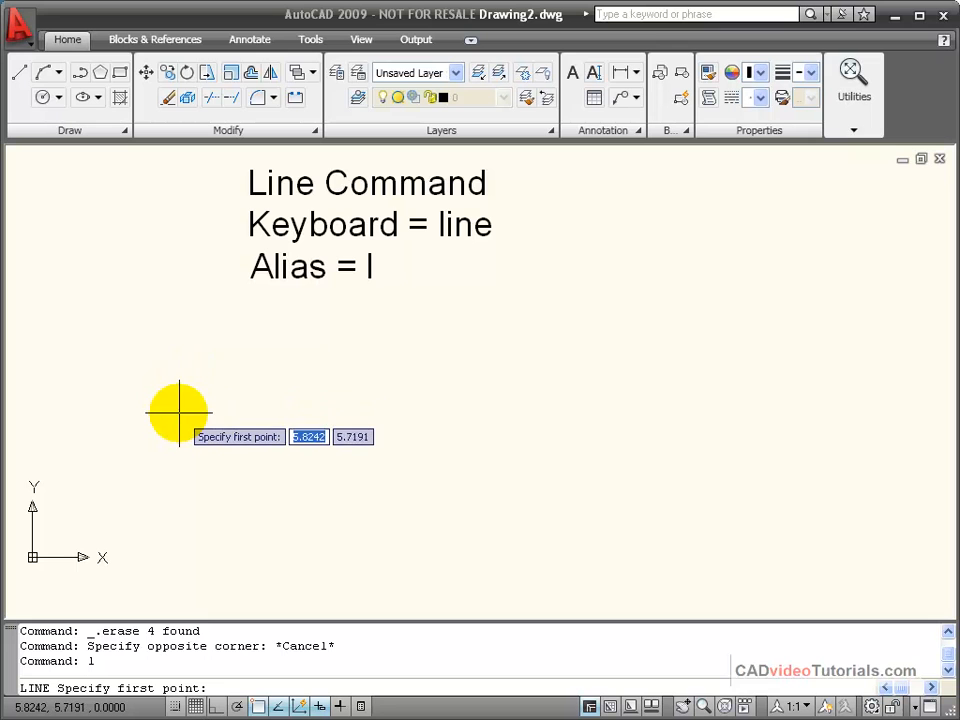
mouse_move(184, 392)
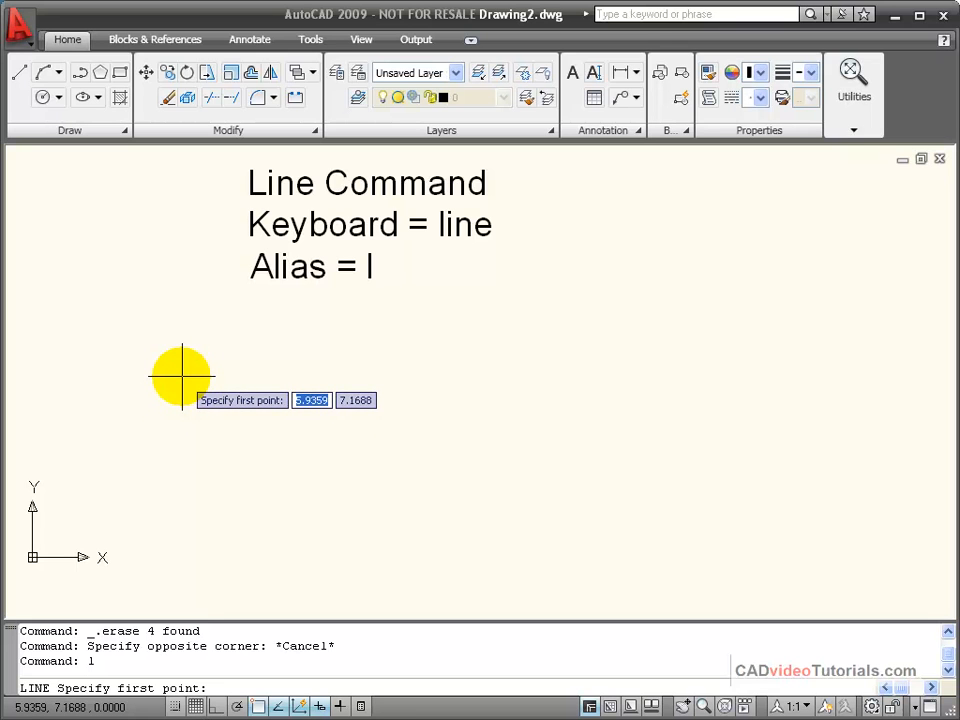
mouse_move(180, 368)
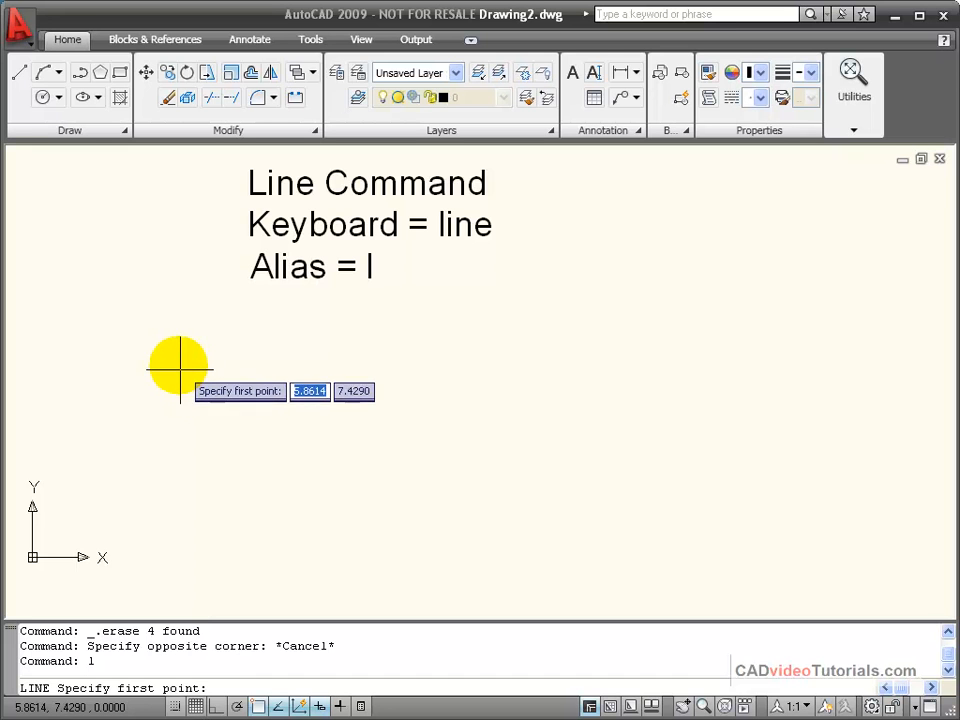
- Pick the starting point of the first line segment below the notes
left_click(178, 368)
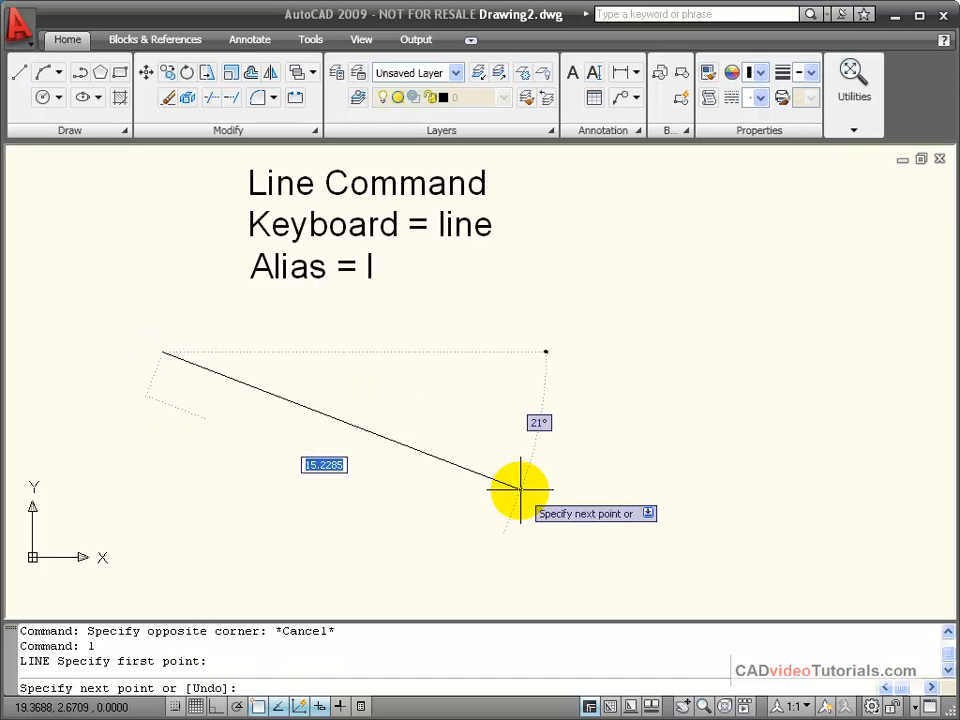
mouse_move(420, 576)
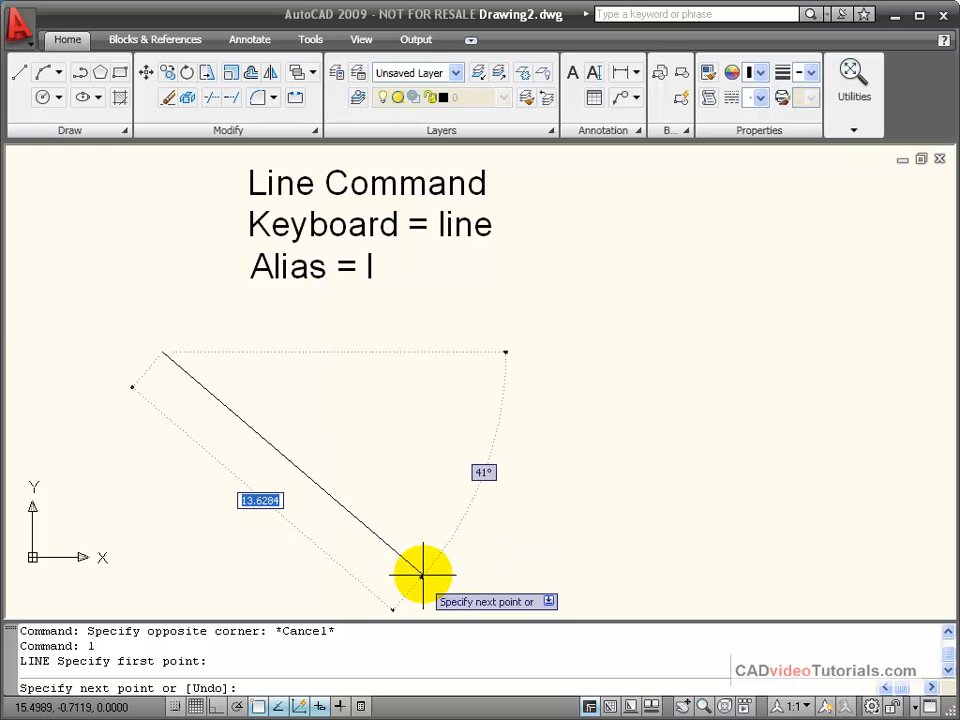
mouse_move(424, 570)
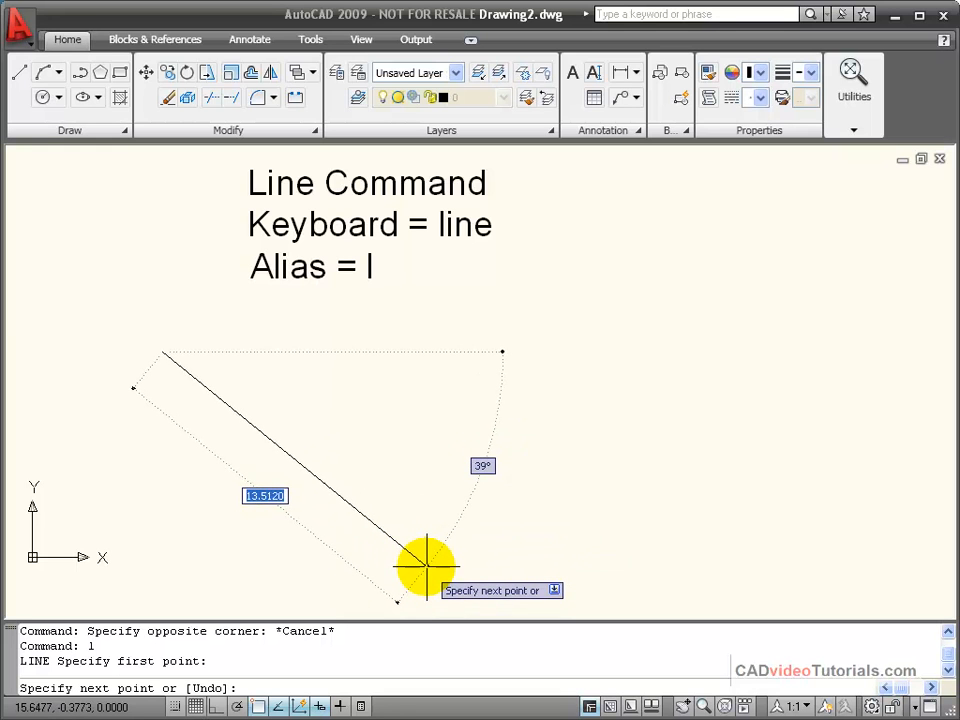
mouse_move(416, 556)
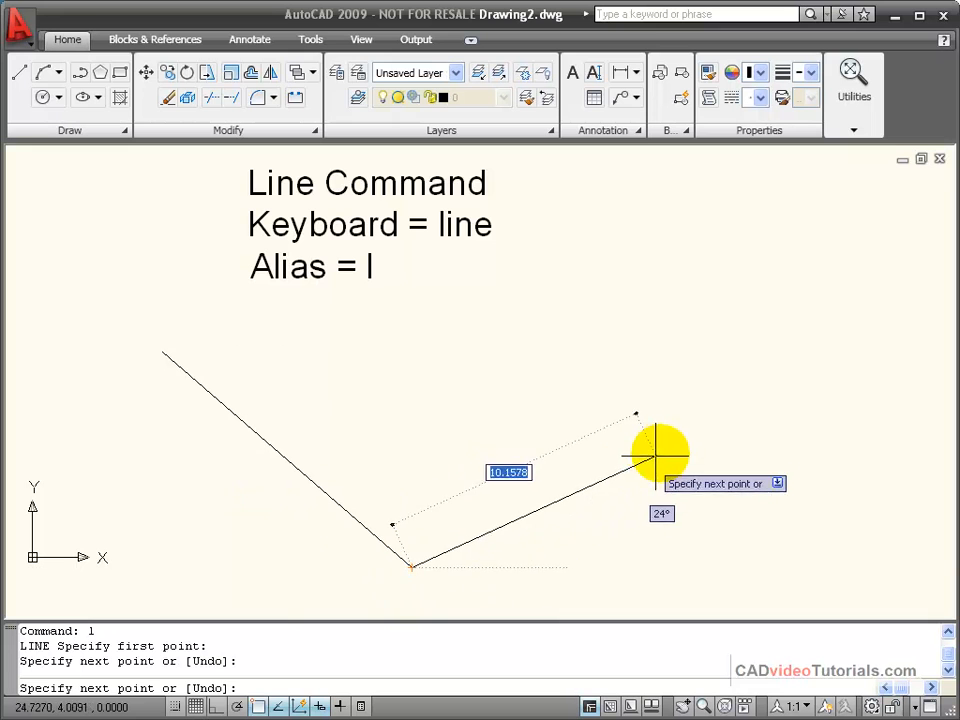
mouse_move(590, 404)
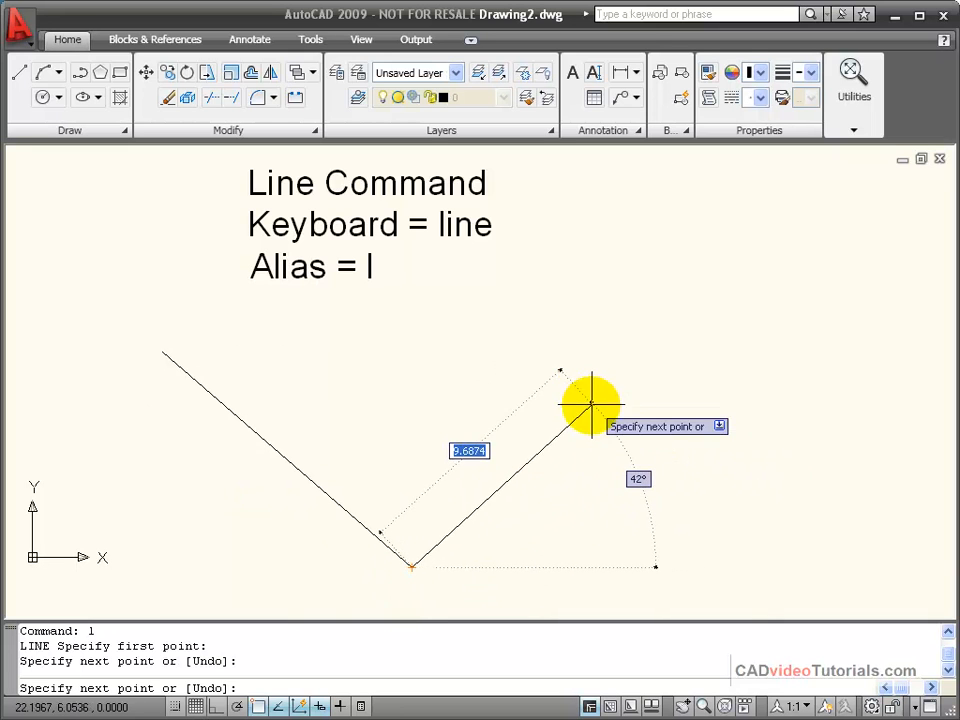
mouse_move(692, 472)
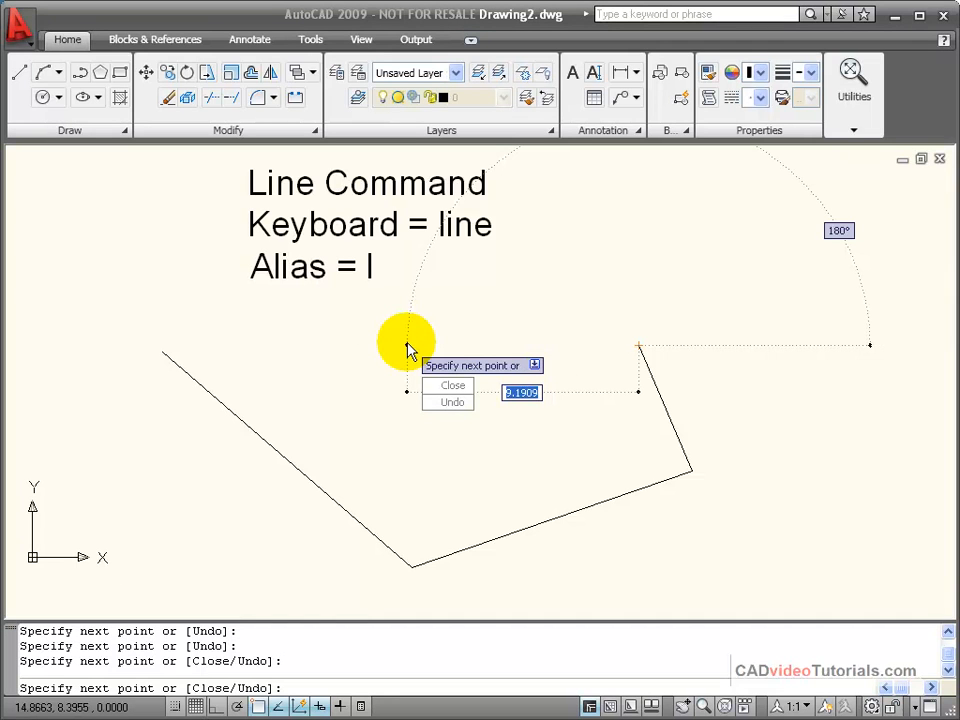
mouse_move(410, 330)
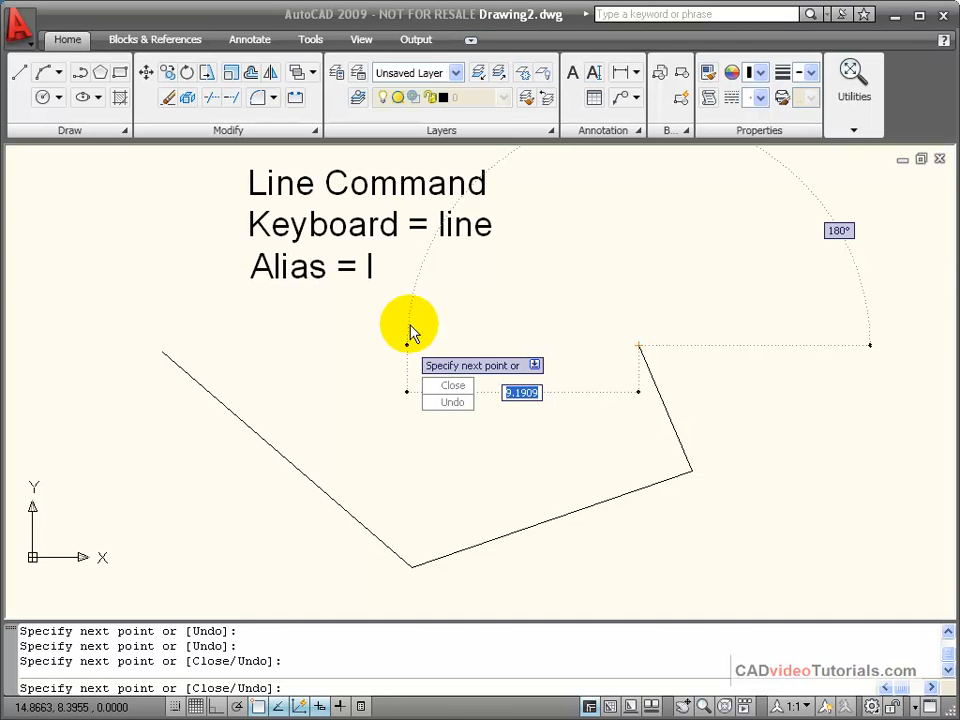
- Bring up the Line command's Close/Undo options menu
right_click(410, 324)
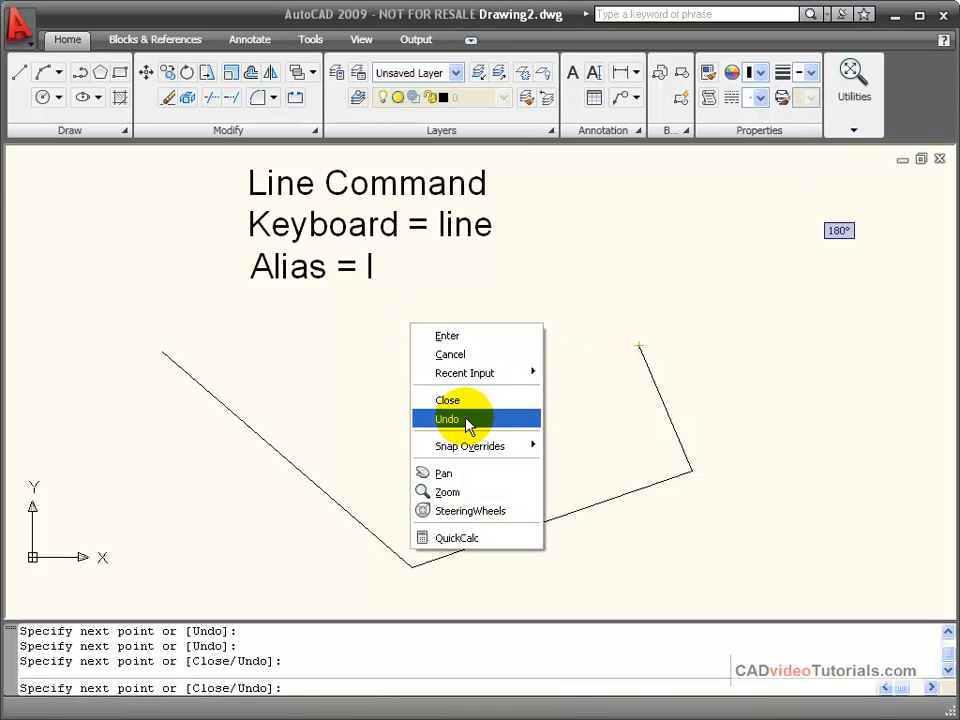
mouse_move(466, 400)
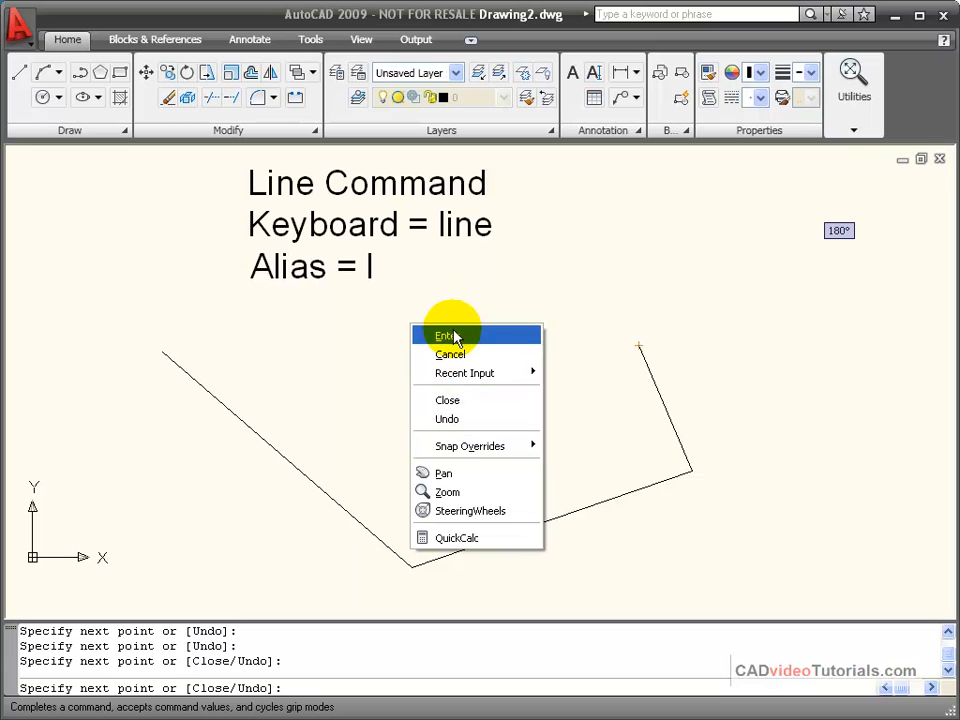
mouse_move(500, 336)
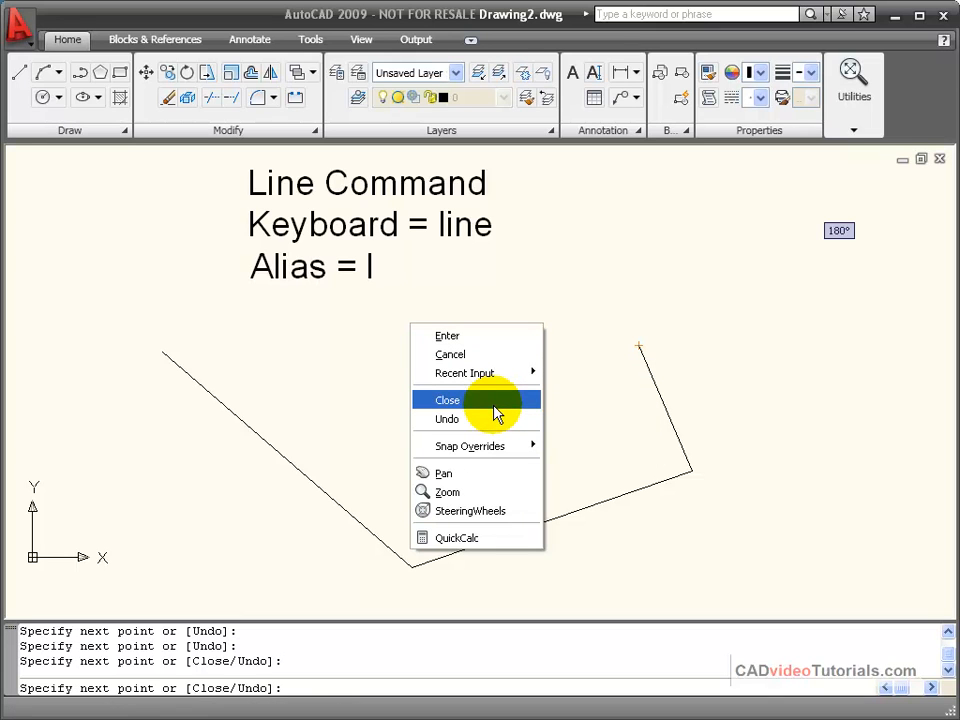
mouse_move(486, 408)
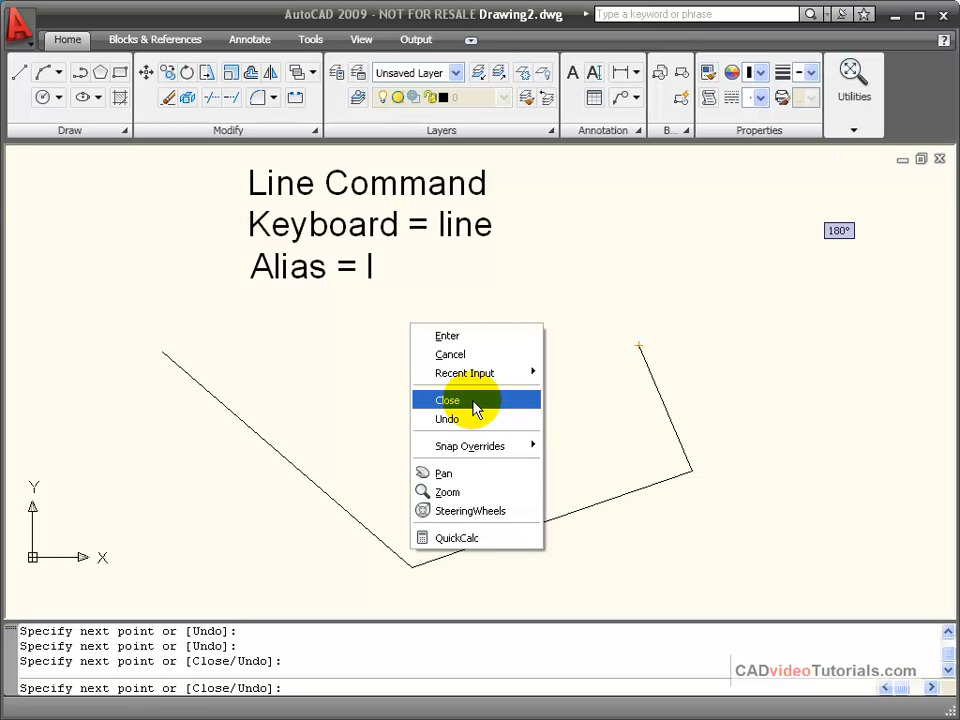
mouse_move(480, 420)
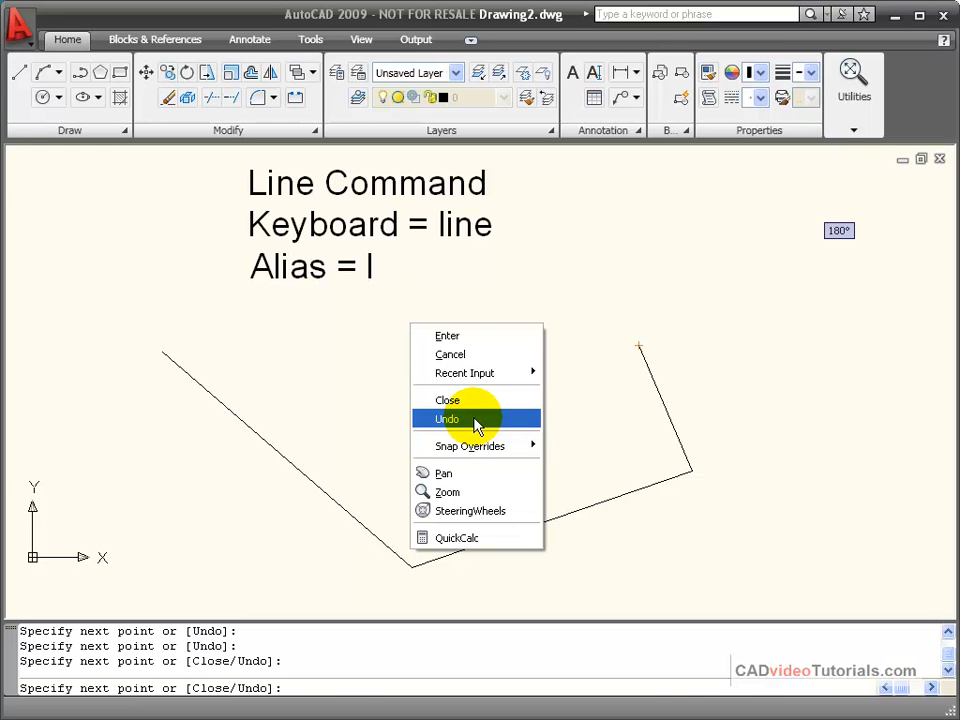
- Undo the last segment, then use Close to join the outline into a five-sided polygon
left_click(448, 418)
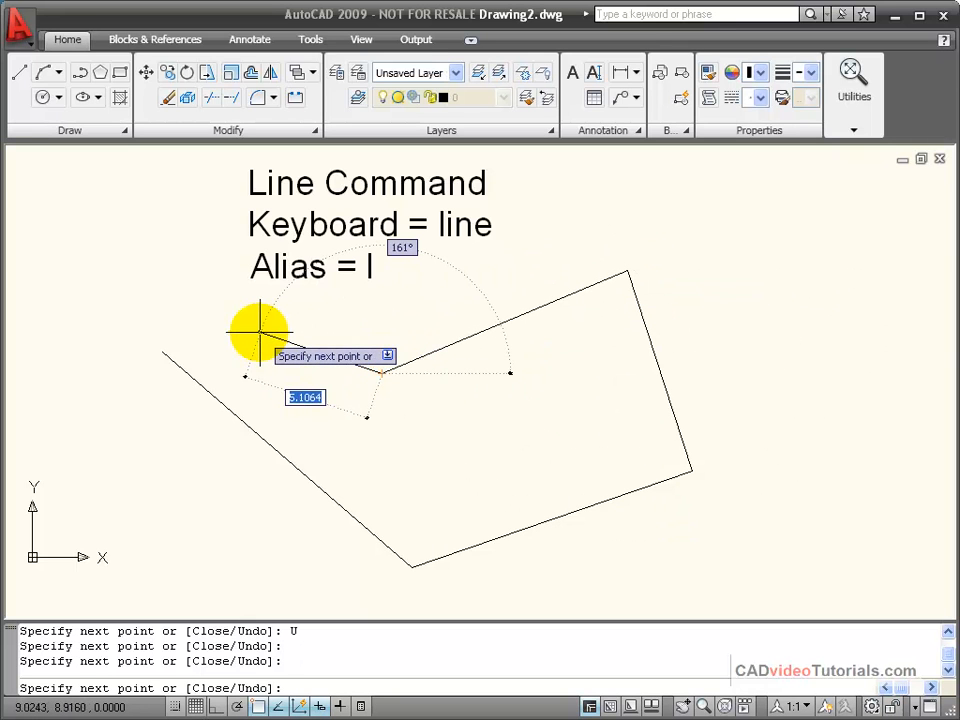
right_click(260, 330)
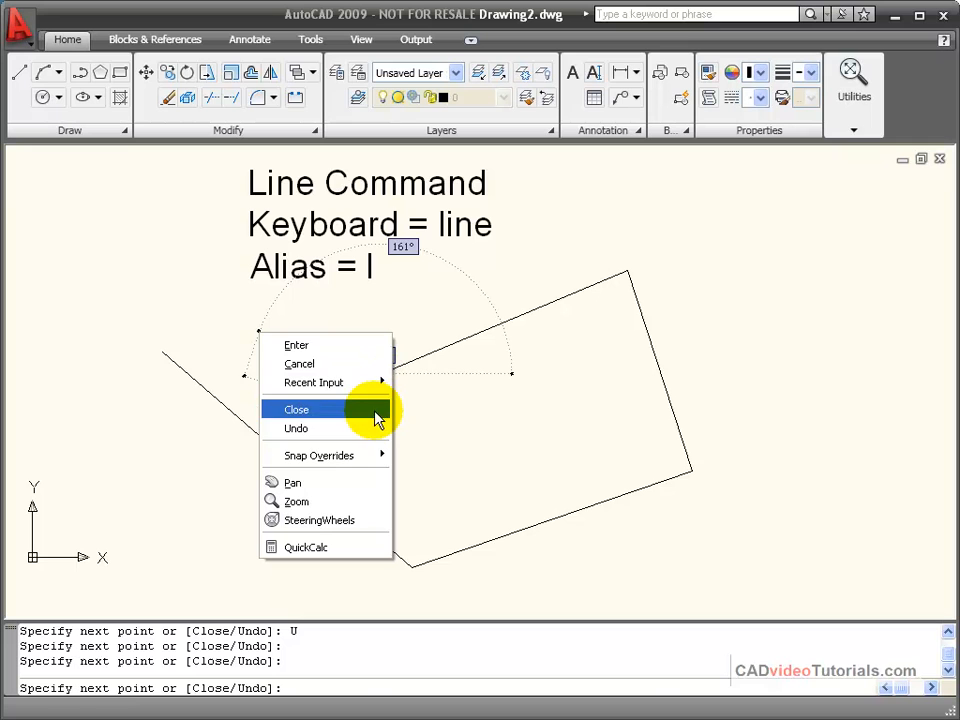
left_click(296, 408)
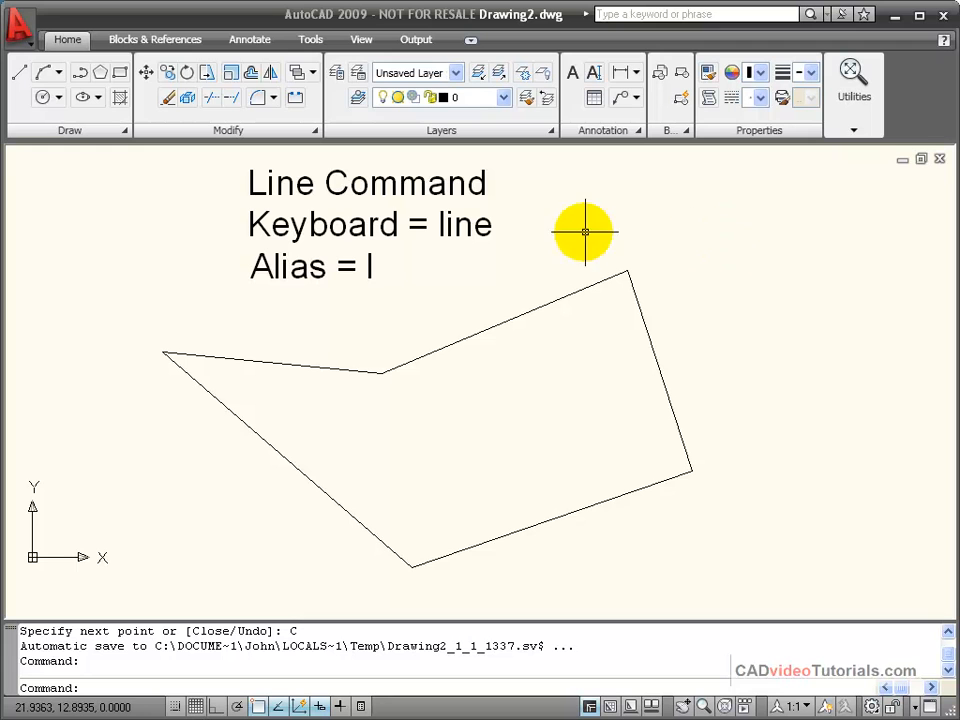
mouse_move(572, 328)
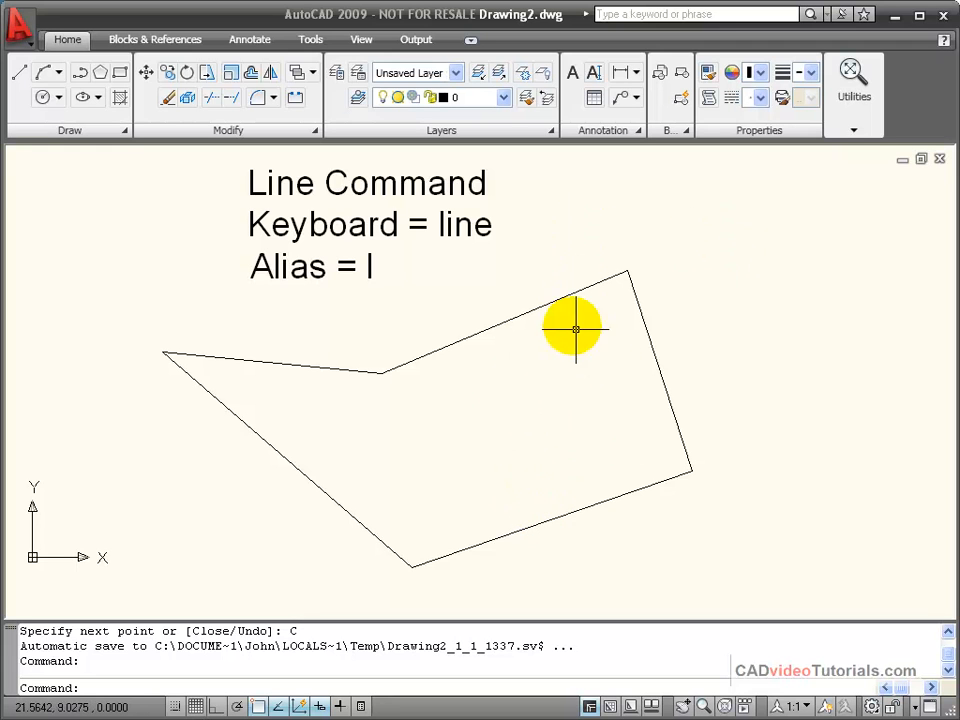
mouse_move(636, 328)
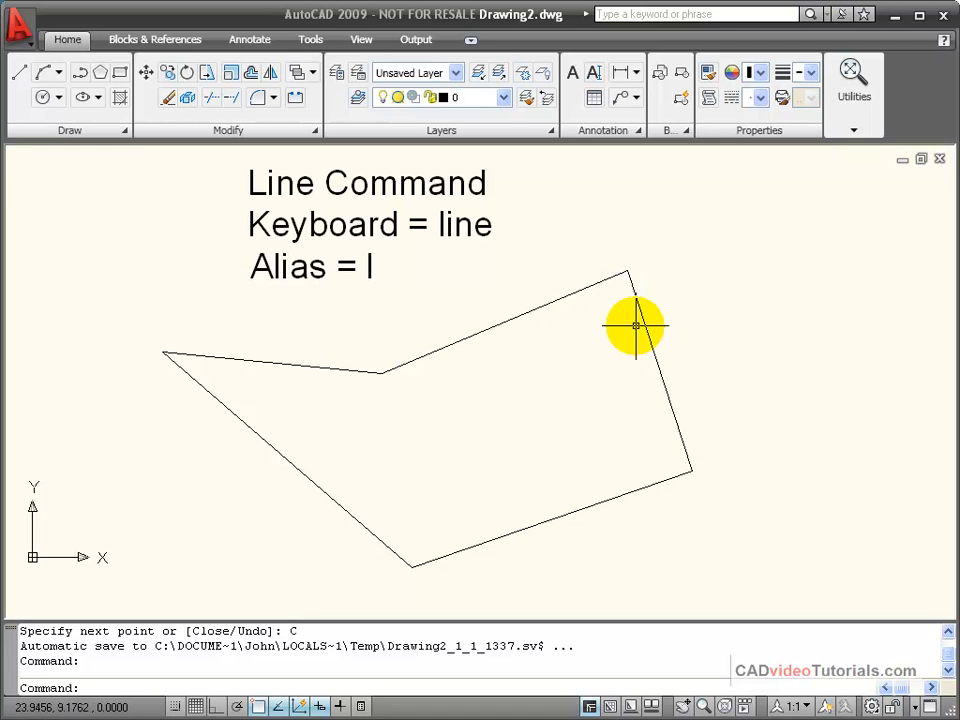
mouse_move(648, 488)
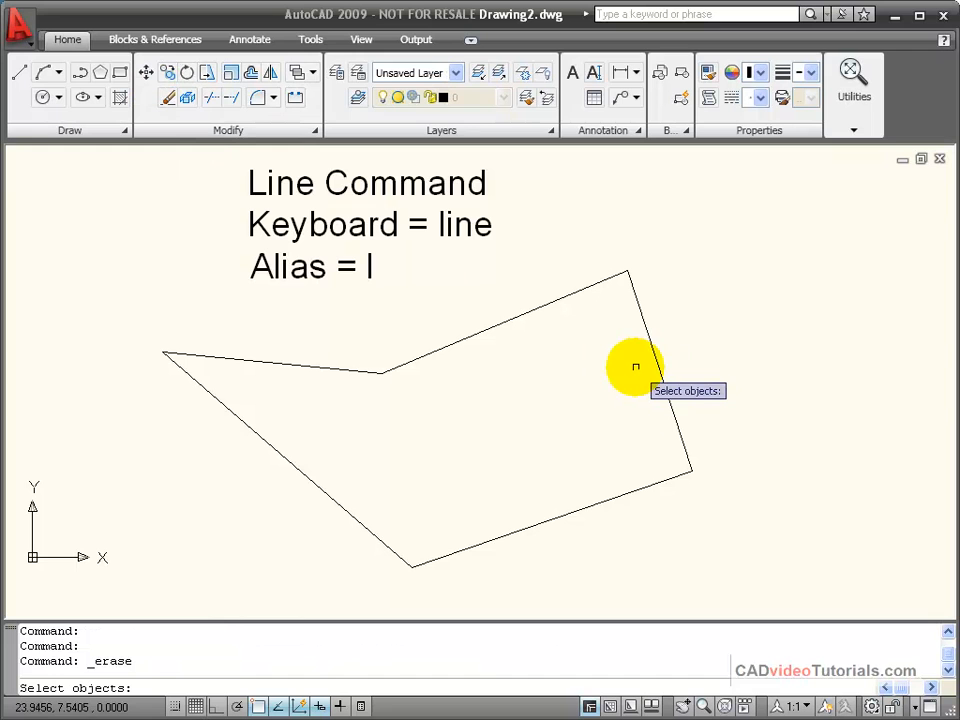
- Select the polygon's right-hand edge for erasing
left_click(632, 366)
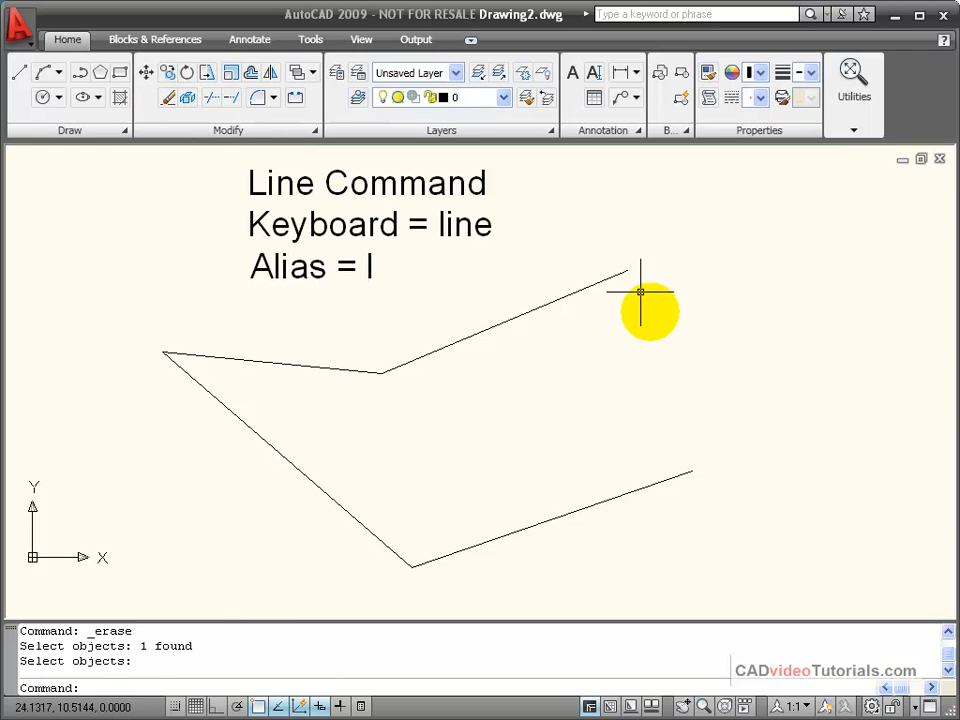
mouse_move(856, 414)
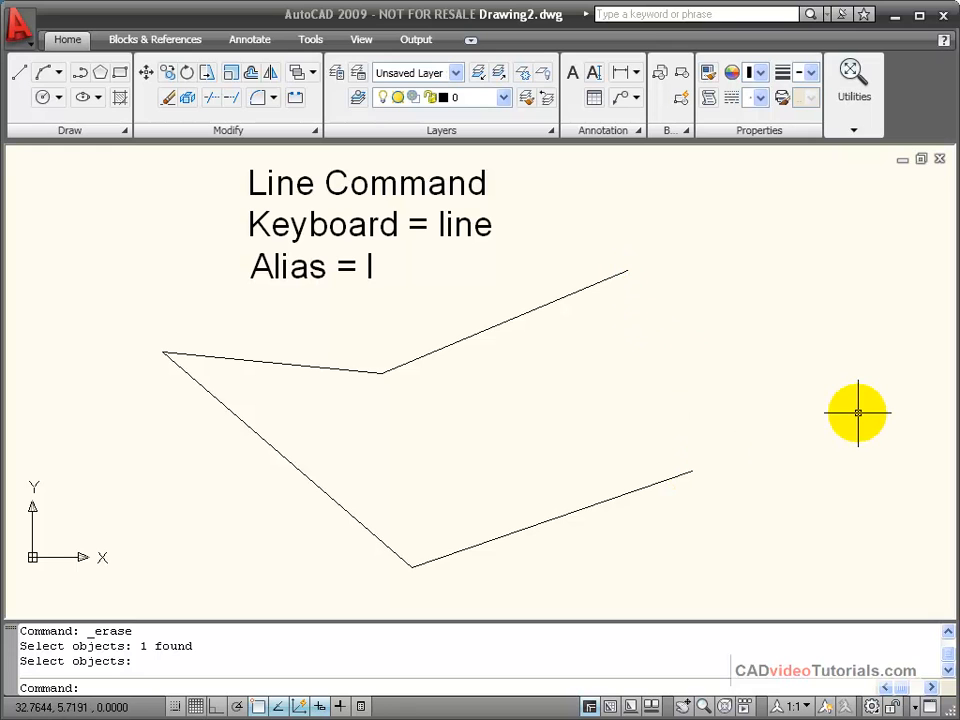
mouse_move(822, 434)
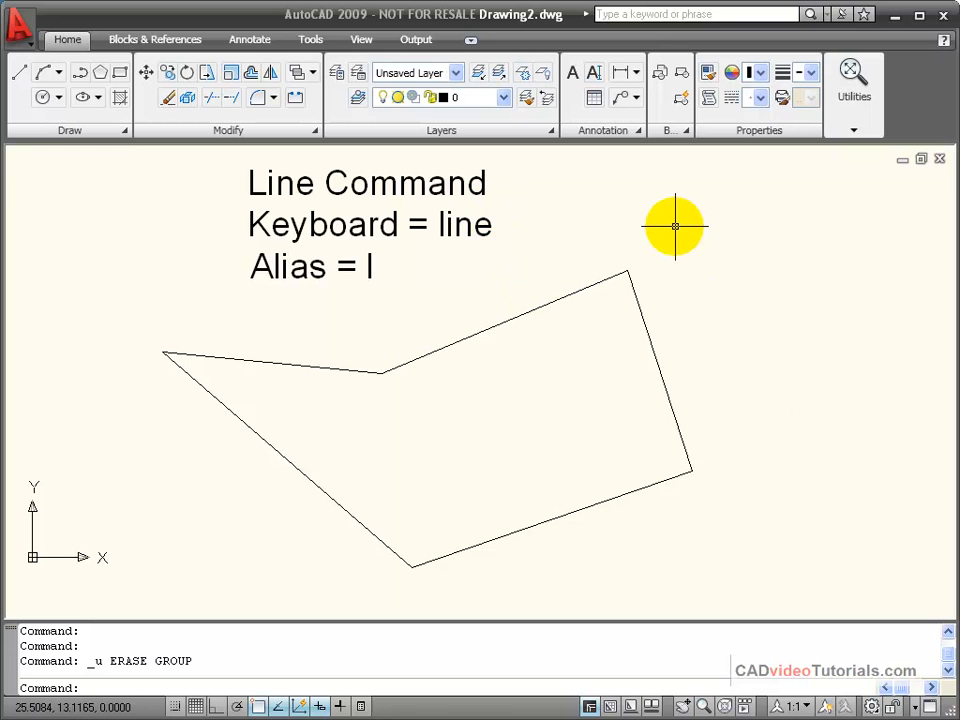
mouse_move(648, 216)
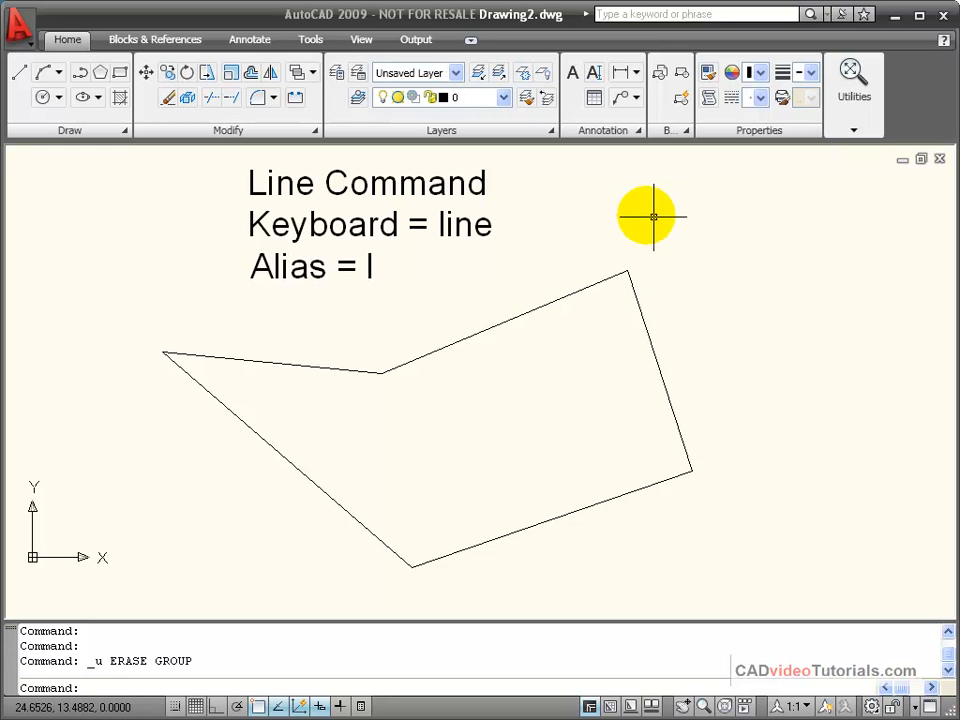
mouse_move(644, 198)
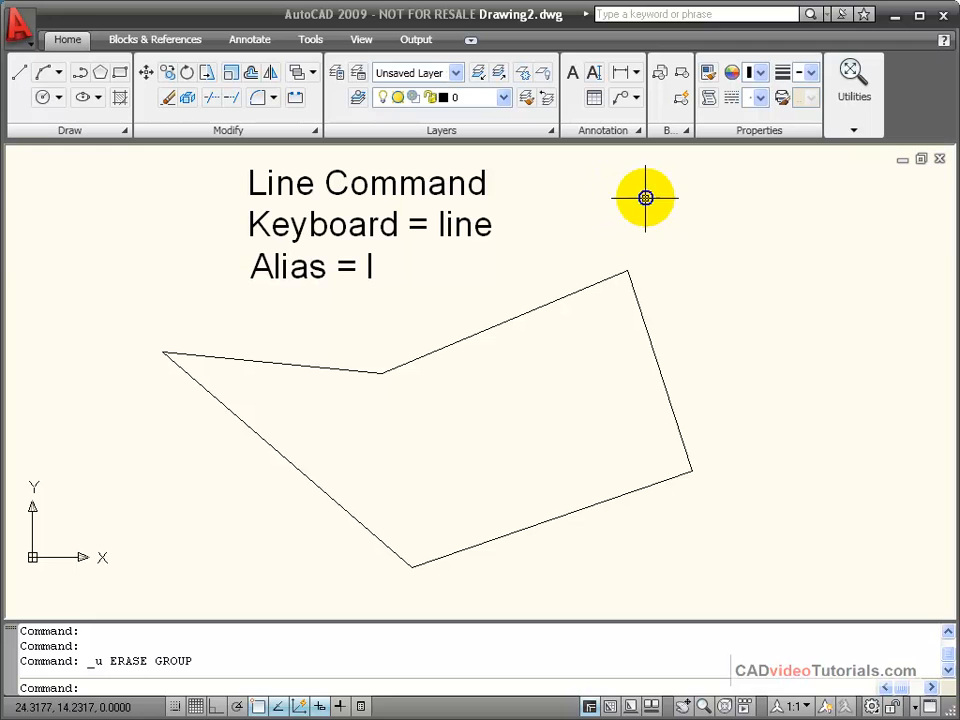
- Bring up the context menu to undo the erase of the polygon edge
right_click(644, 198)
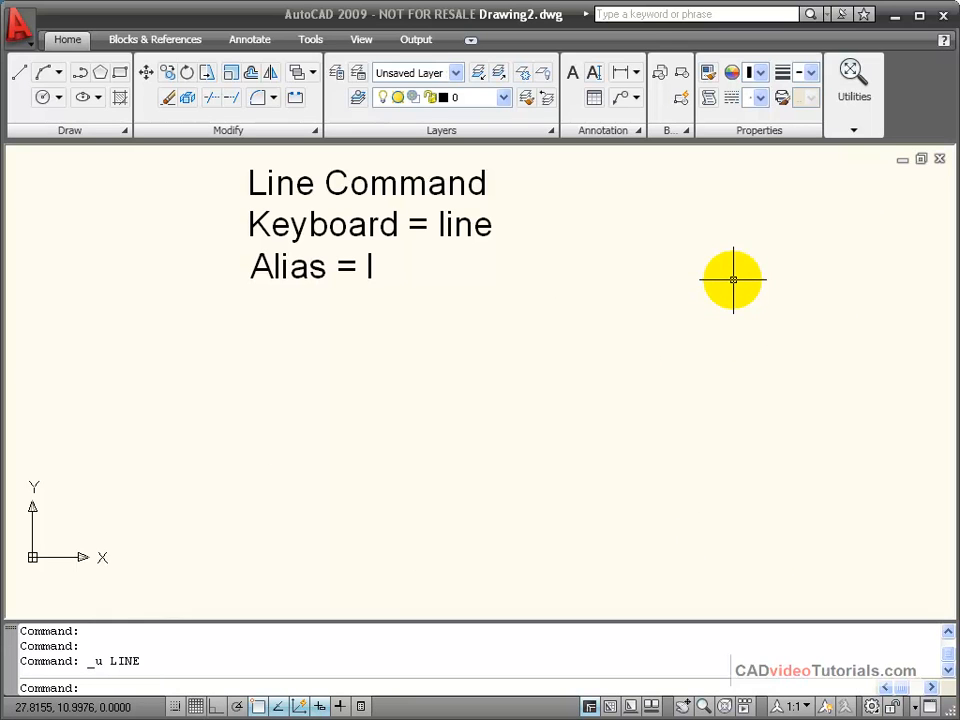
mouse_move(676, 280)
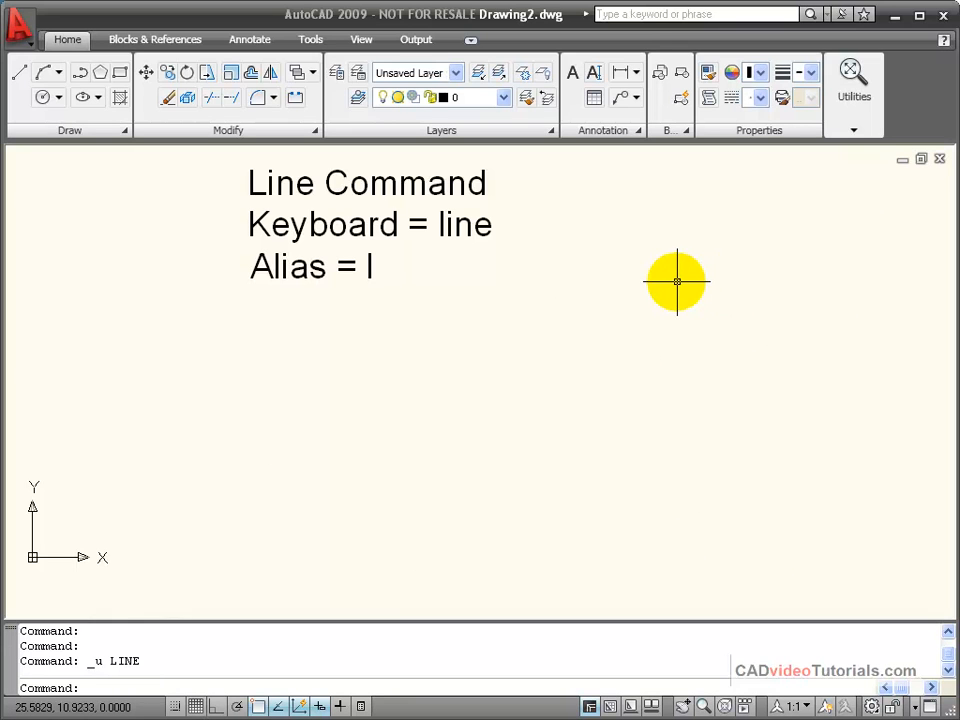
mouse_move(642, 274)
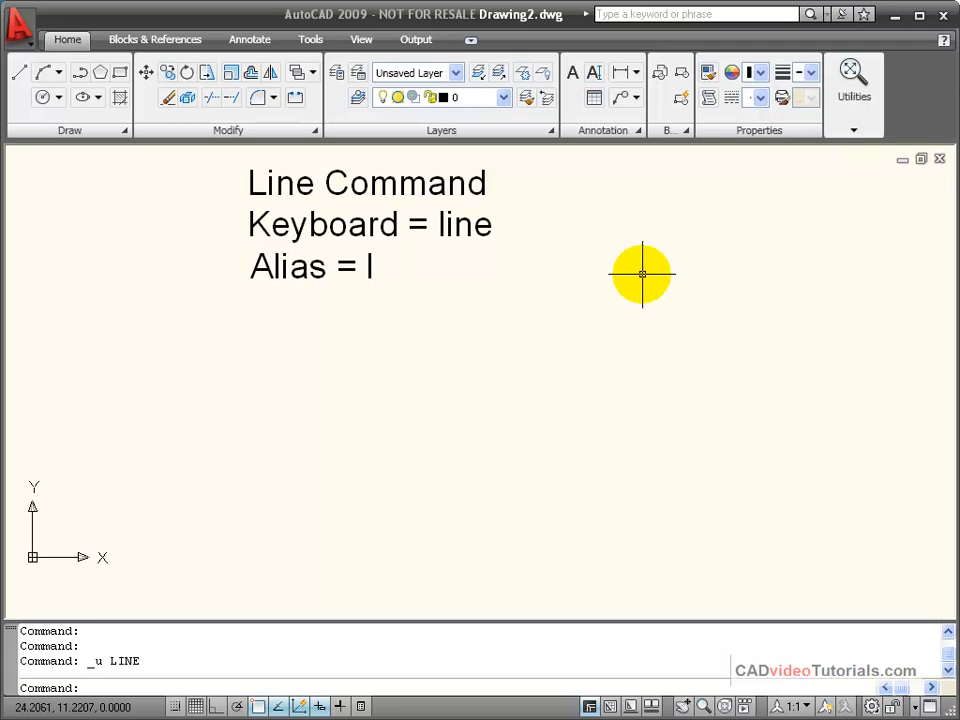
mouse_move(636, 272)
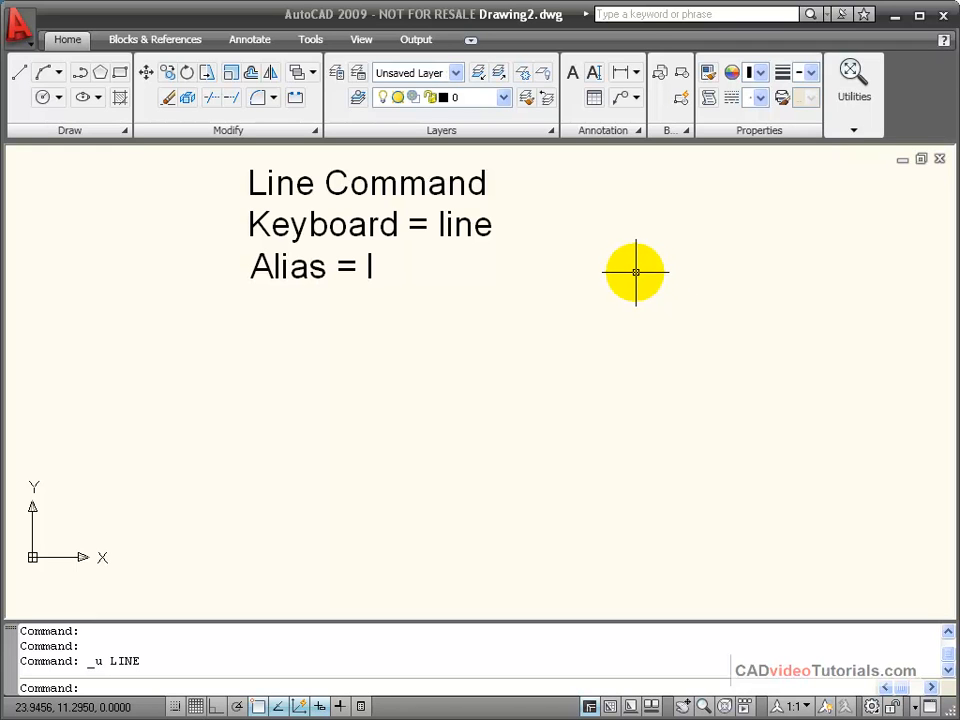